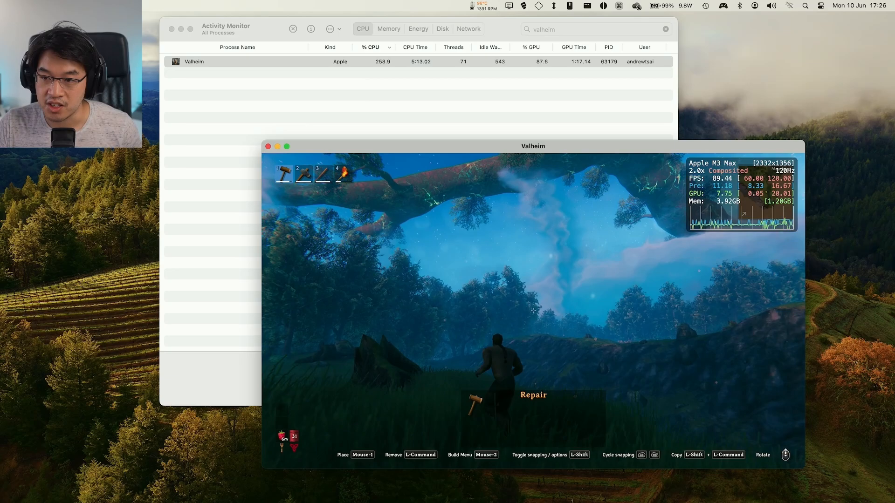
- Review Valheim's graphics settings showing Balanced mode at 3840x2160 fullscreen
click(340, 61)
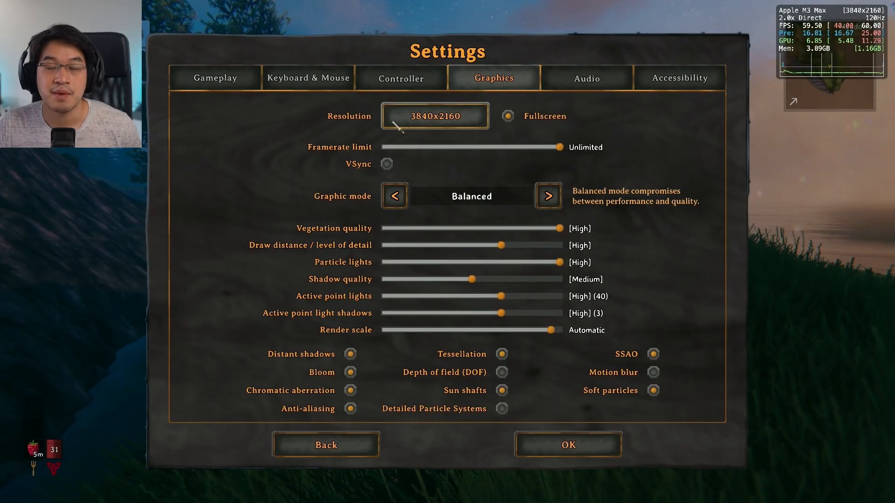
mouse_move(619, 419)
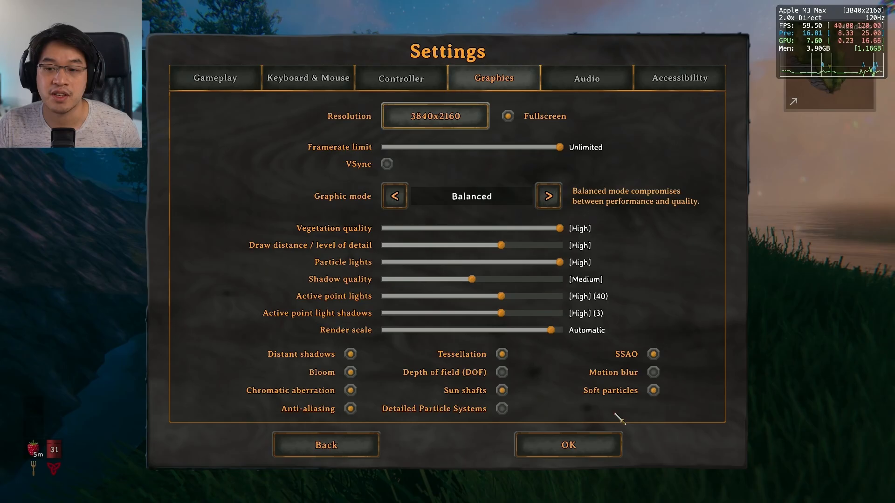
click(566, 445)
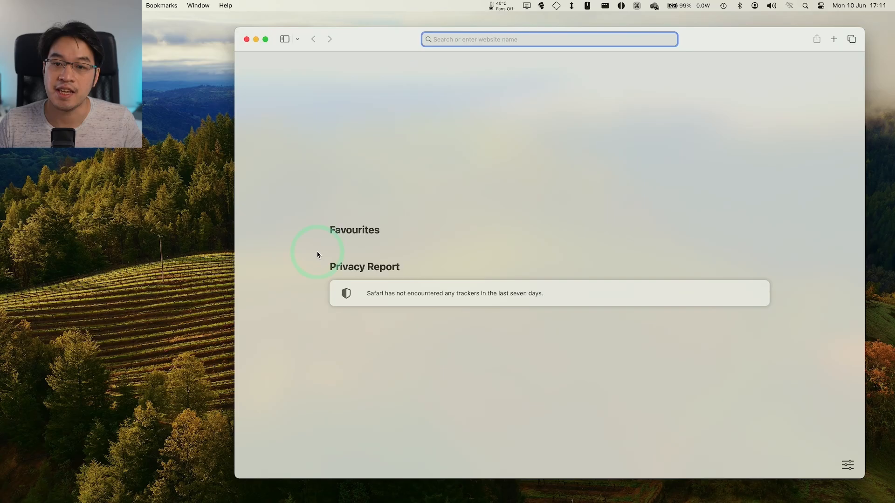
- Go to steampowered.com and download the Steam installer for Mac
text(steampowered.com)
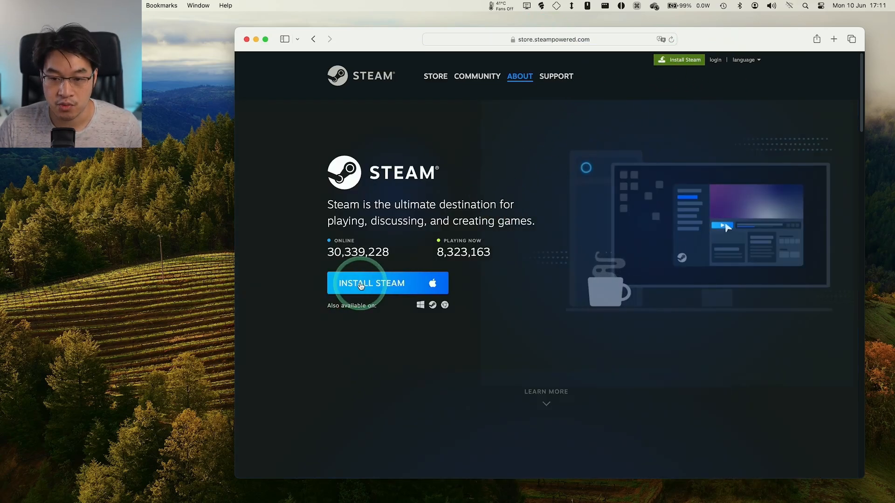
click(372, 283)
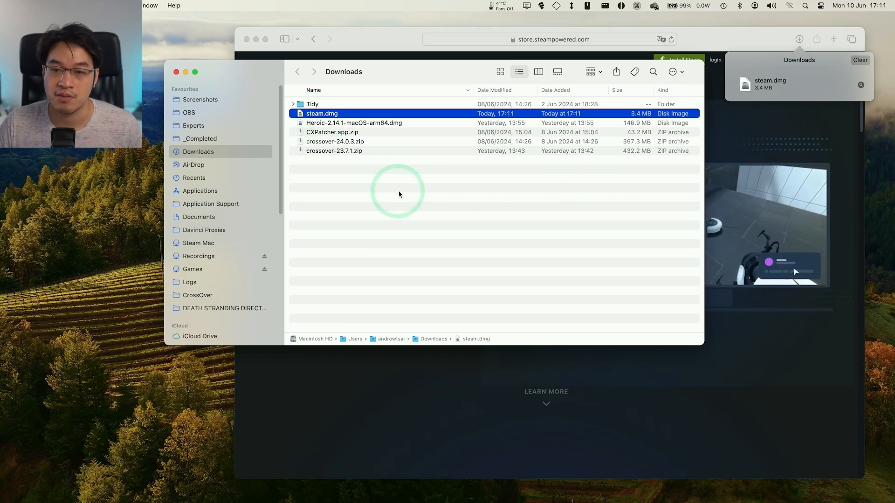
- Open steam.dmg from Downloads and launch Steam from Applications
double_click(322, 113)
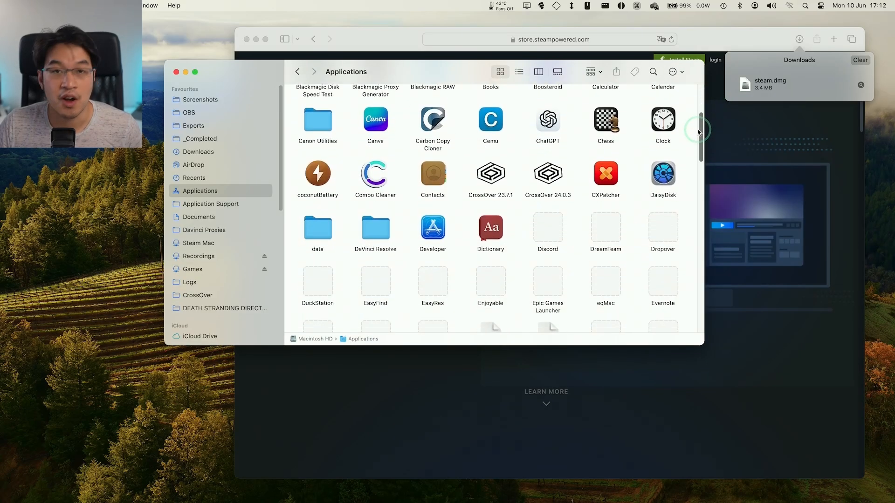
scroll(down, 3)
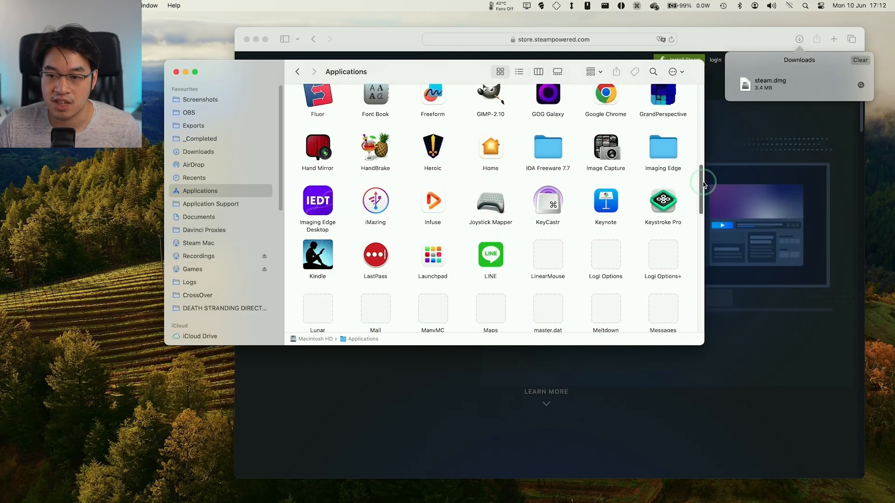
scroll(down, 3)
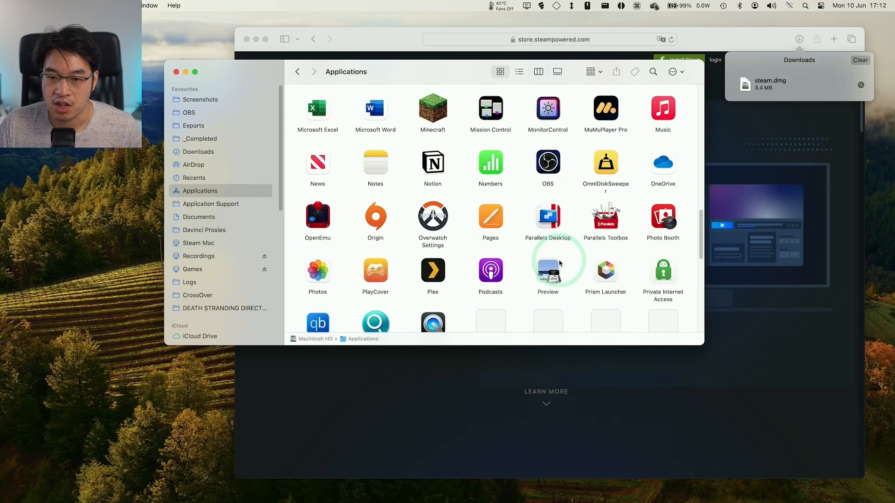
scroll(down, 3)
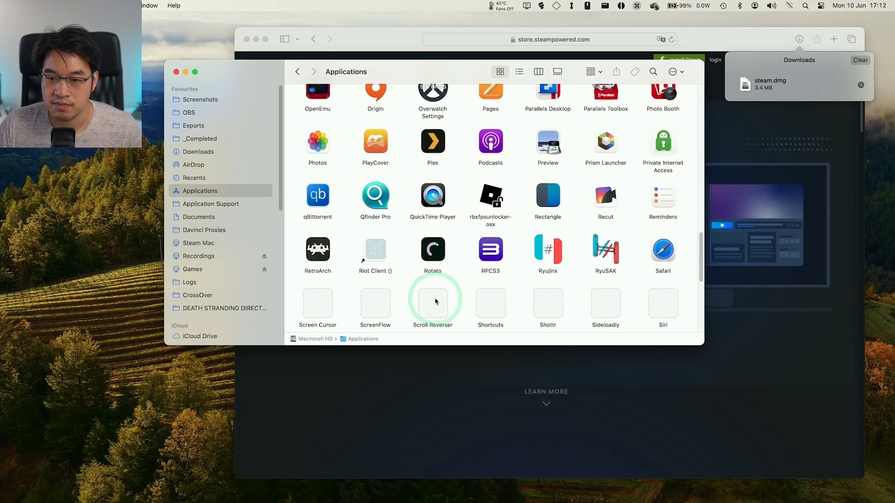
scroll(down, 3)
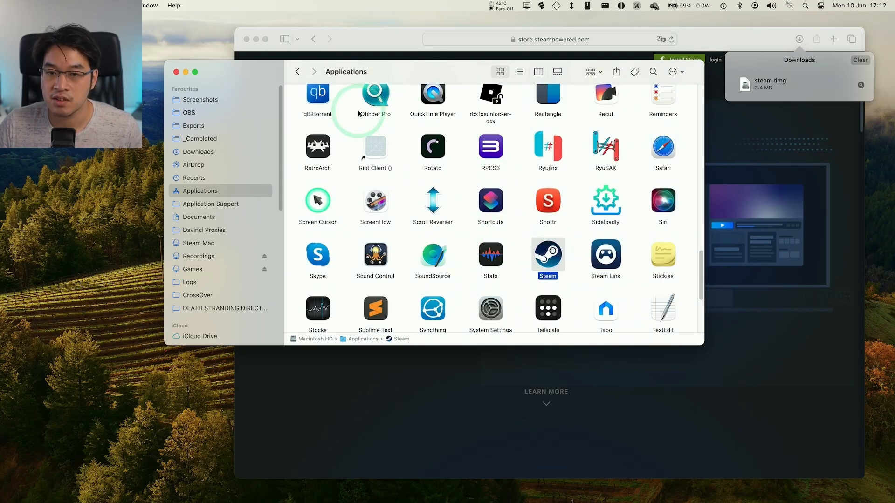
double_click(547, 254)
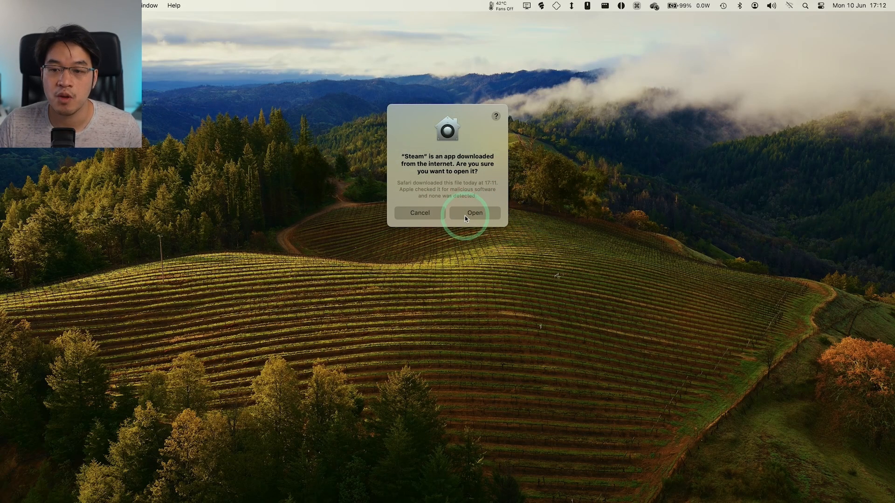
- Allow Steam to open despite the security prompt and sign in to the client
click(475, 213)
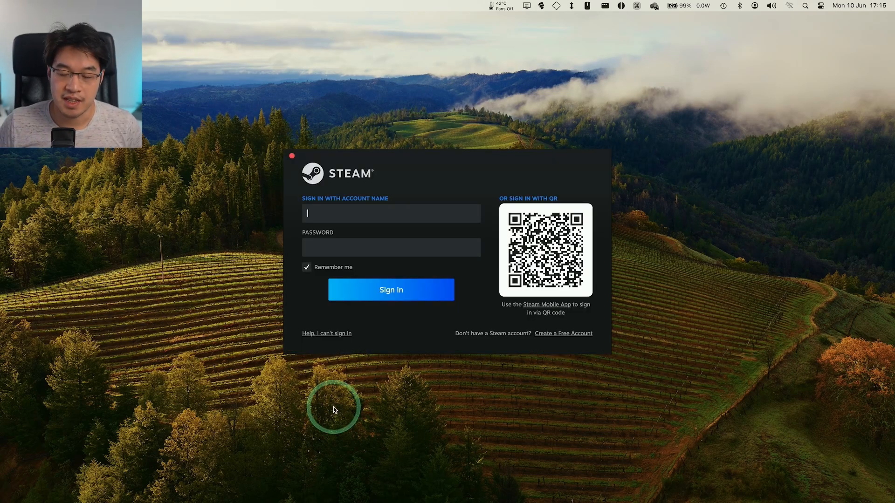
mouse_move(368, 335)
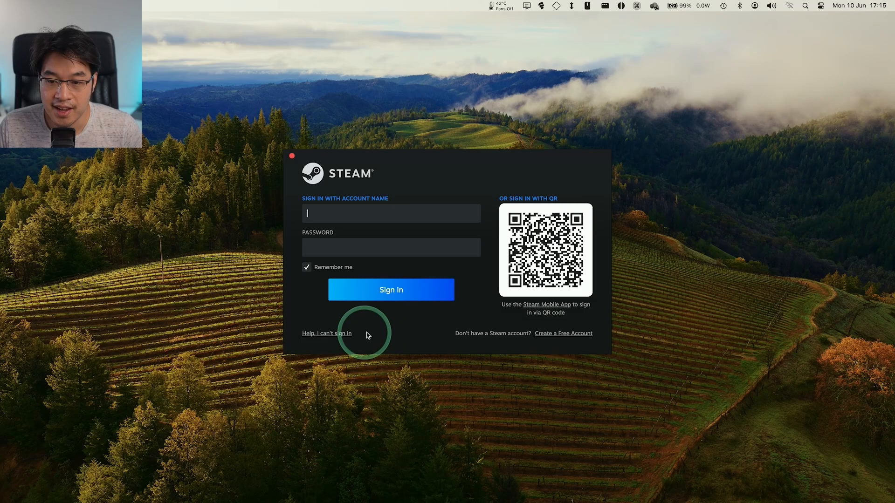
mouse_move(541, 337)
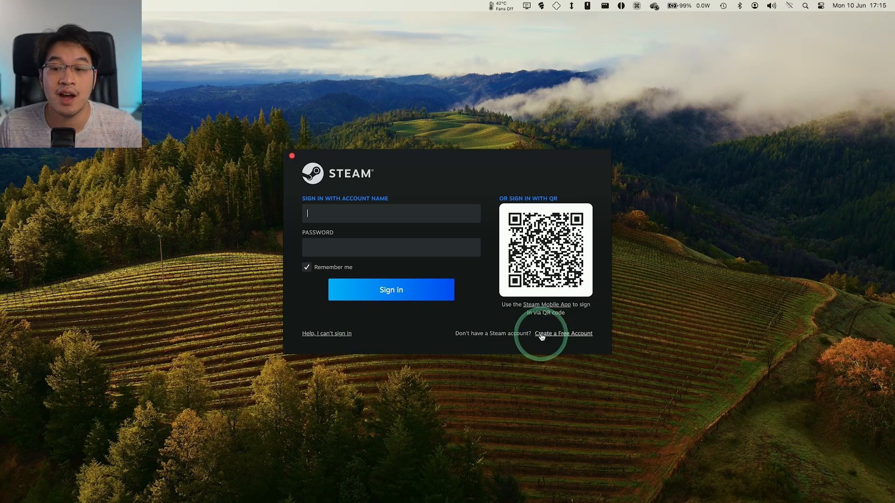
click(563, 333)
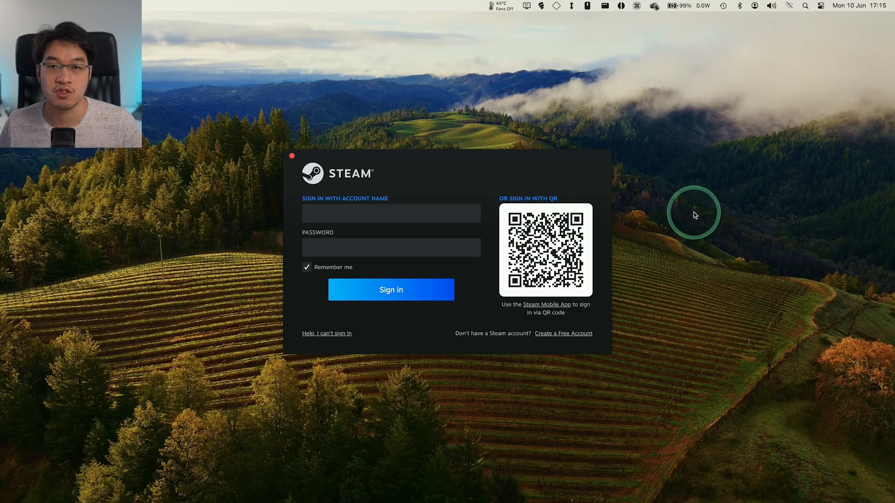
click(391, 213)
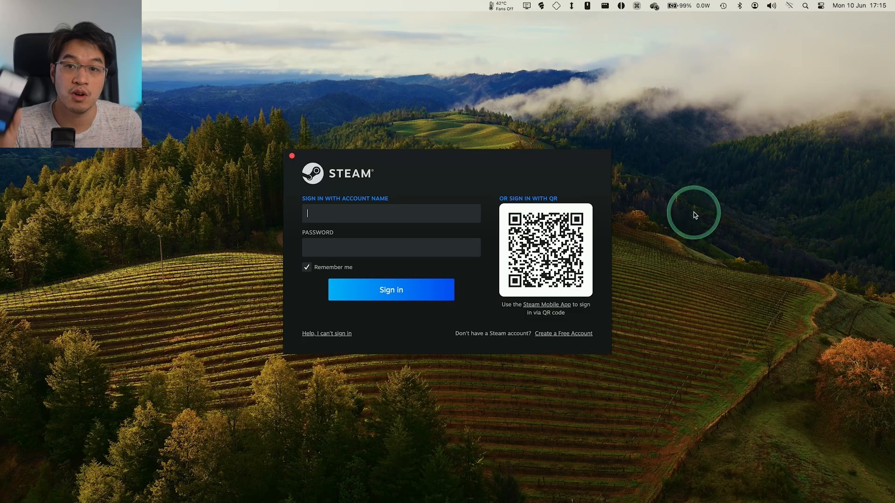
click(391, 290)
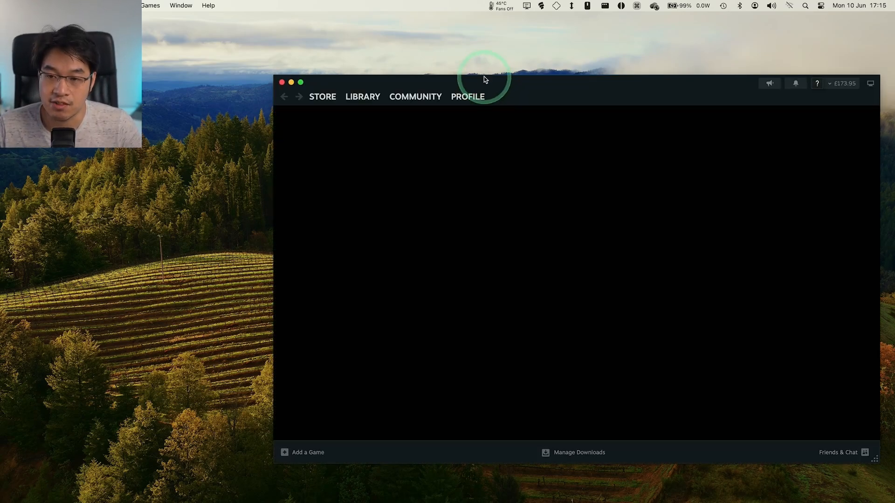
- Search the store for 'valheim' and scroll its store page to the £15.49 purchase option
click(322, 96)
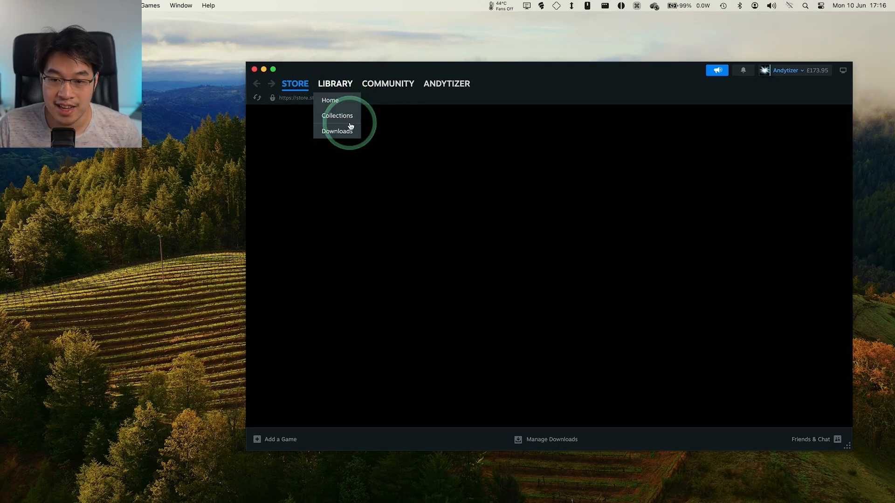
click(330, 100)
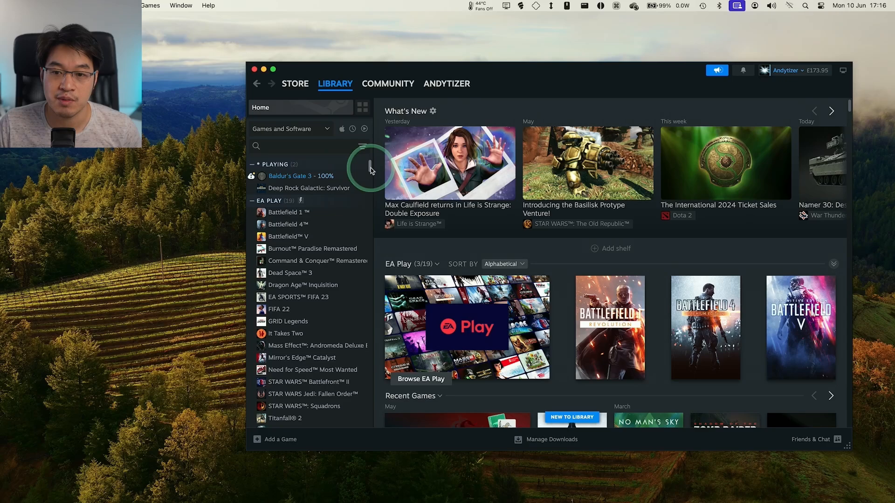
click(295, 83)
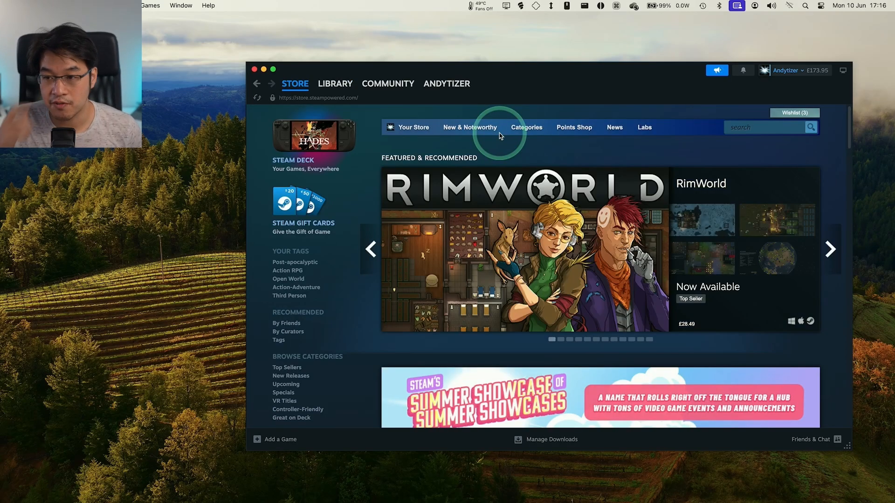
text(va)
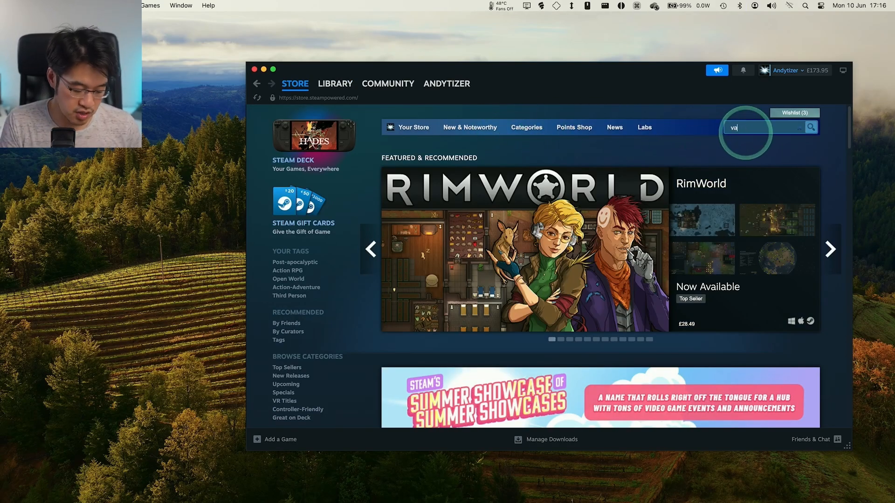
text(valheim)
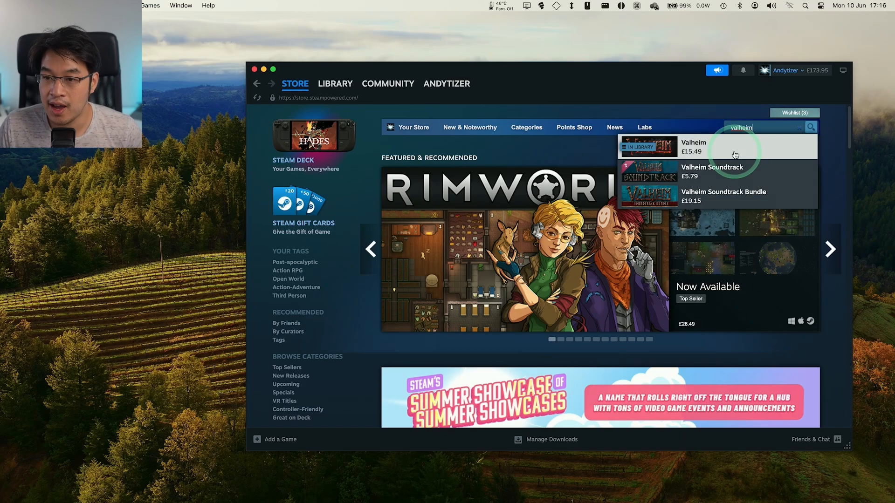
click(693, 146)
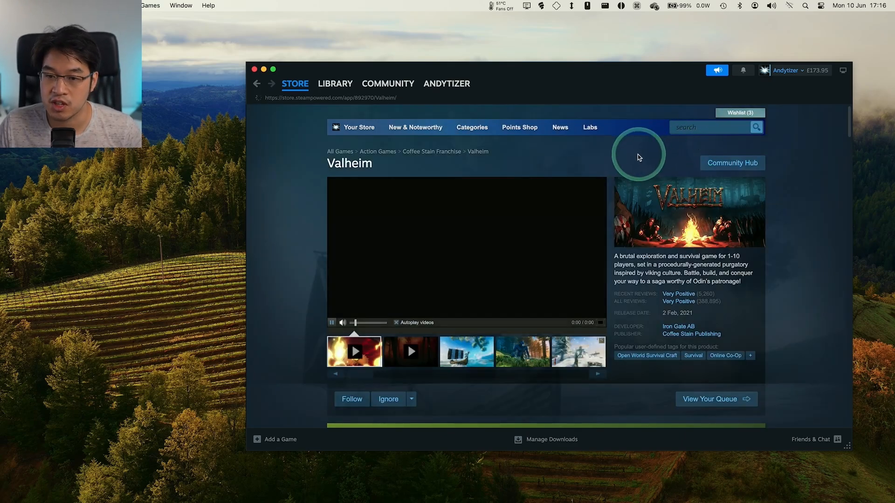
scroll(down, 3)
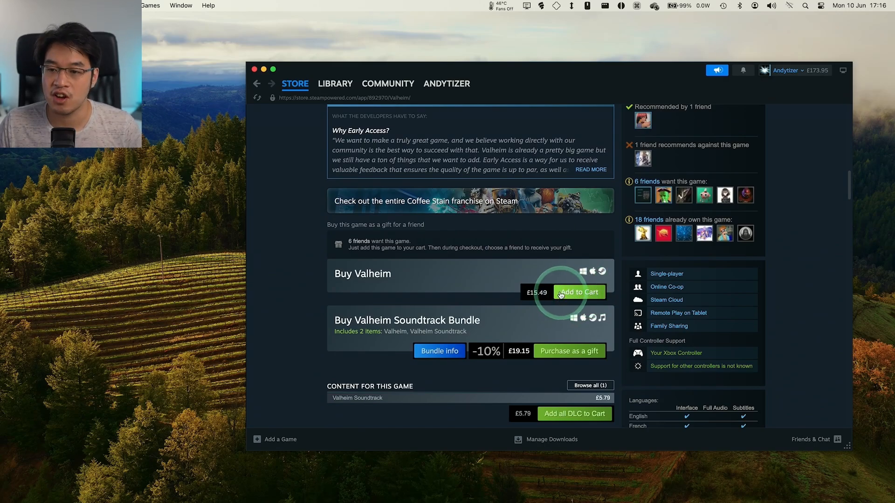
click(335, 84)
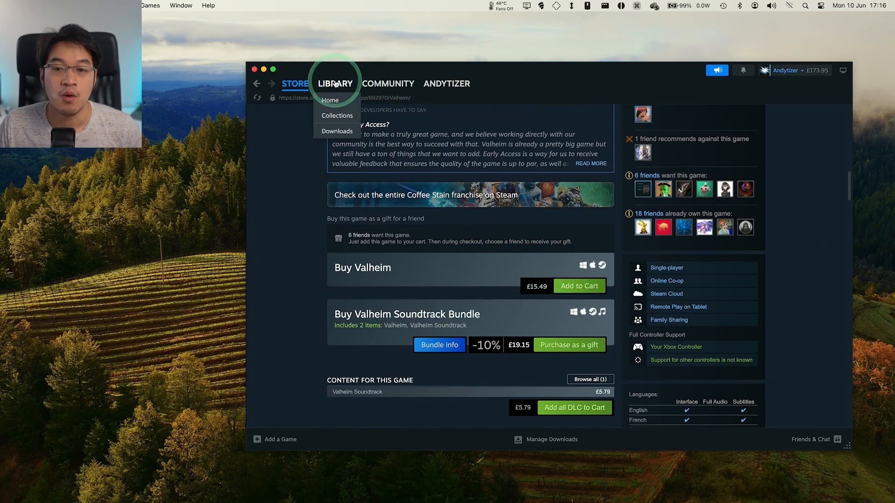
- Find Valheim in the library, install it to Macintosh HD, and play it
click(330, 100)
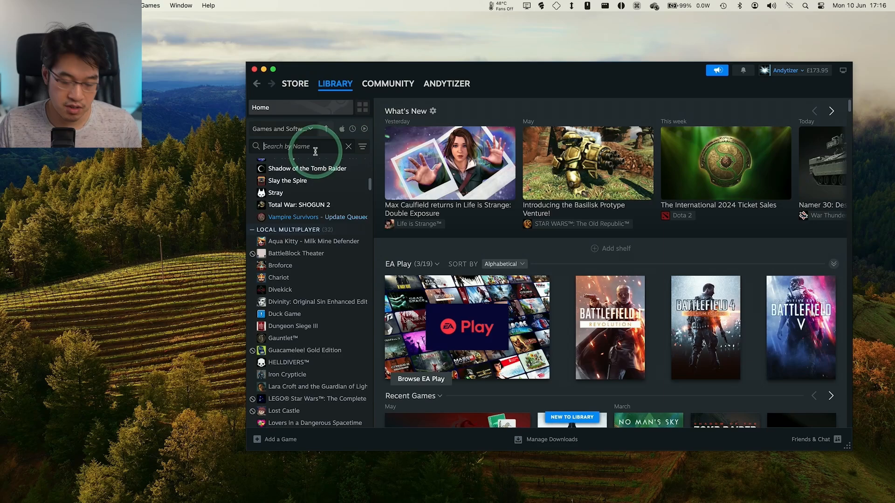
text(valheim)
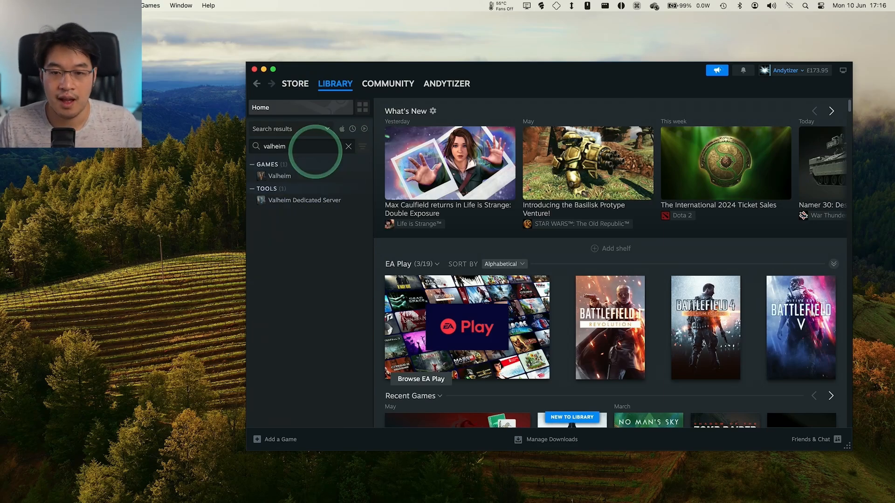
click(279, 176)
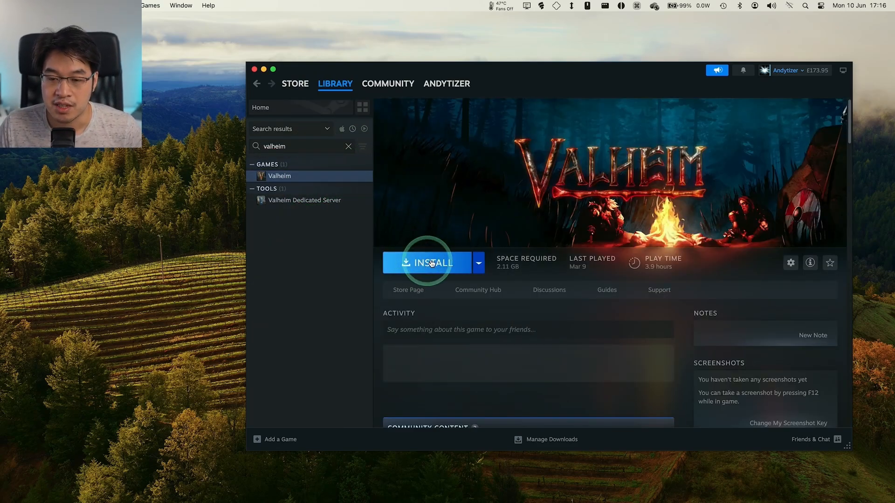
click(429, 263)
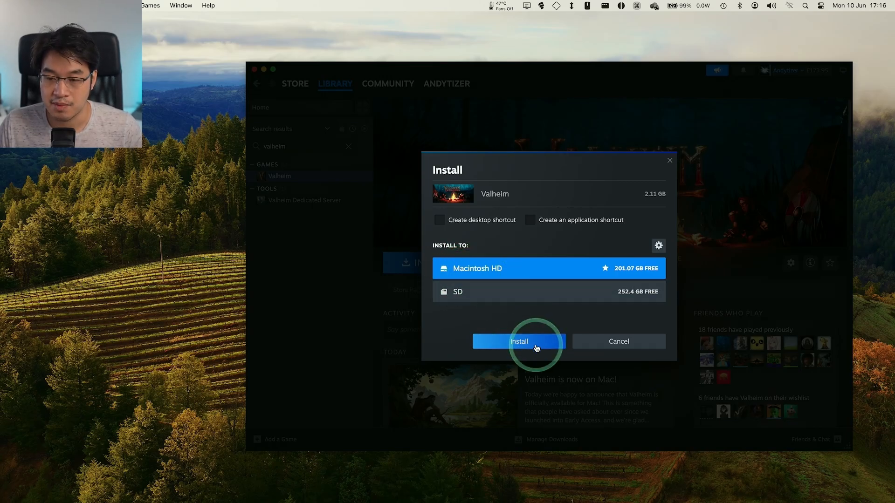
click(518, 341)
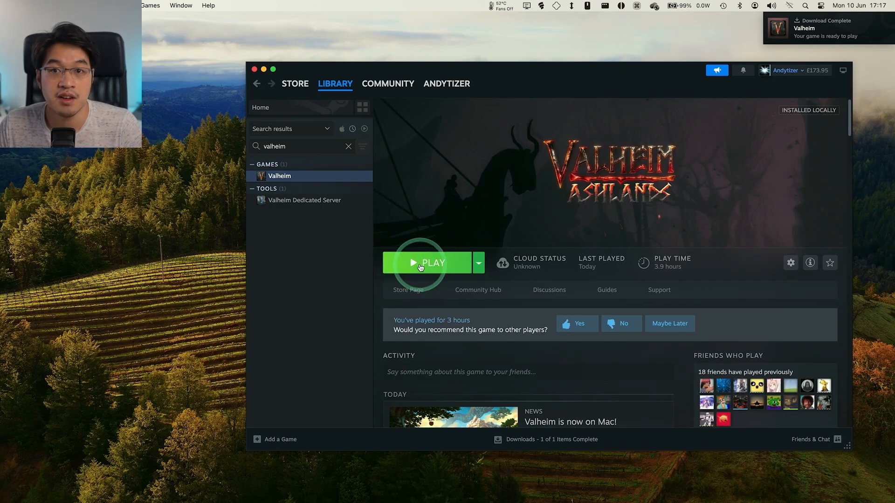
click(429, 263)
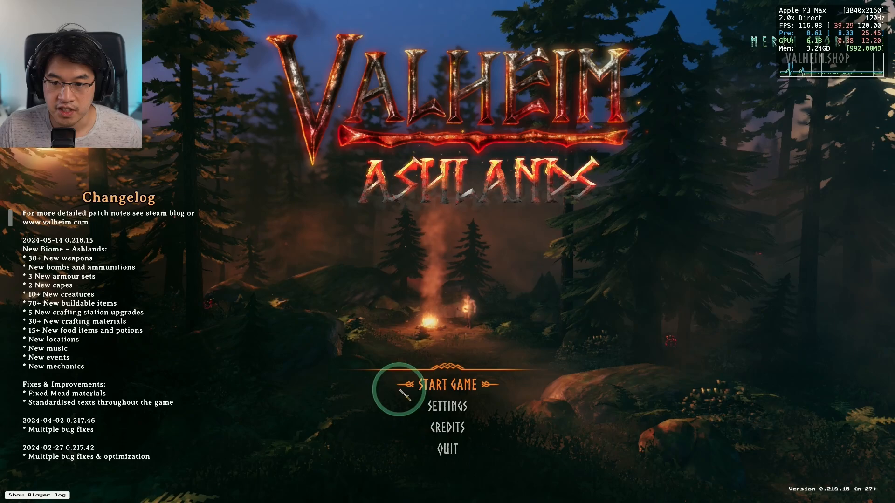
- Switch Valheim's graphics to windowed mode at 2332x1356 resolution
click(446, 406)
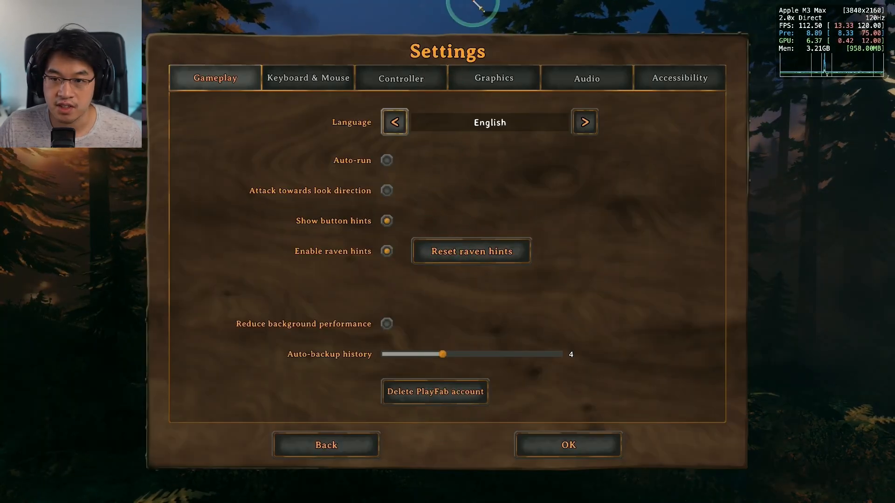
click(493, 78)
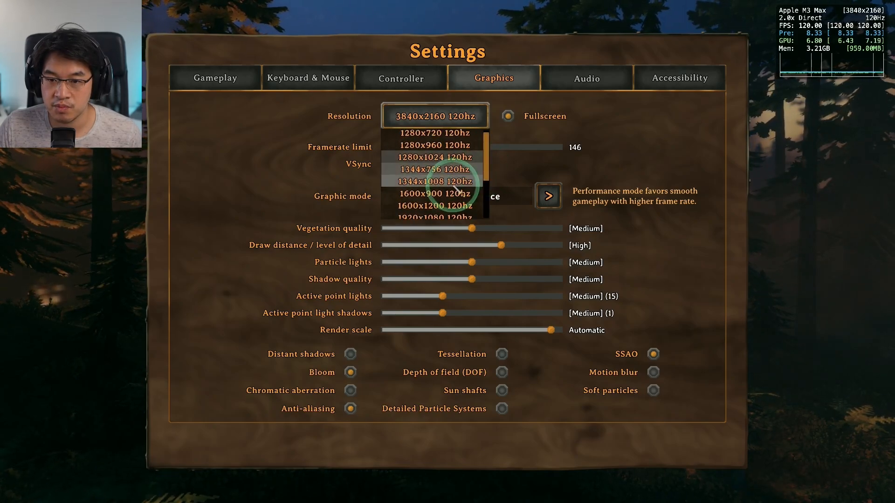
click(435, 214)
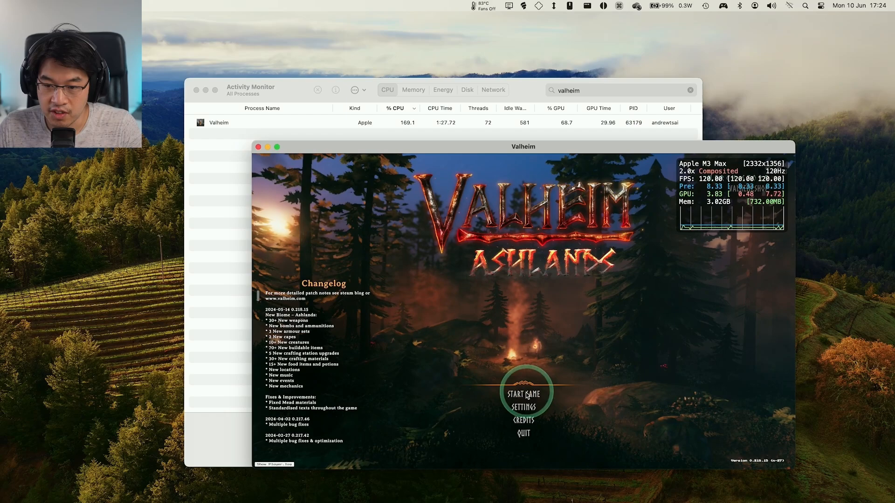
- Start the game from Valheim's main menu to load the world
click(523, 393)
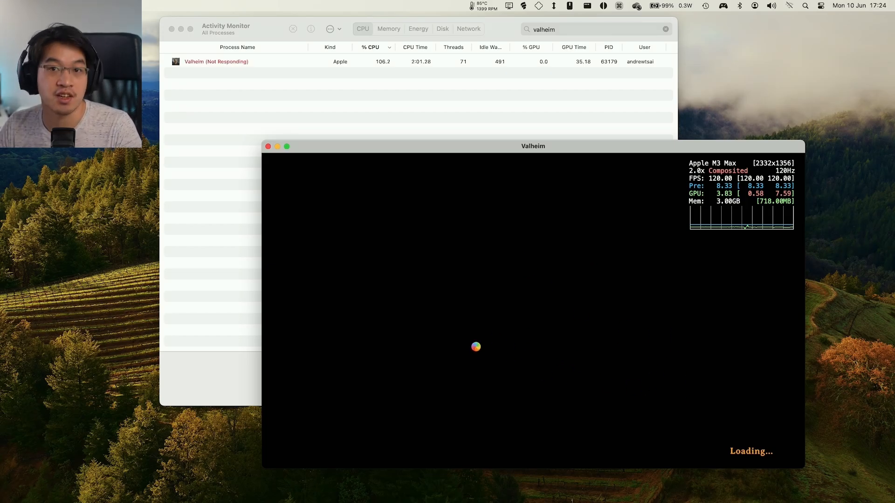
mouse_move(539, 332)
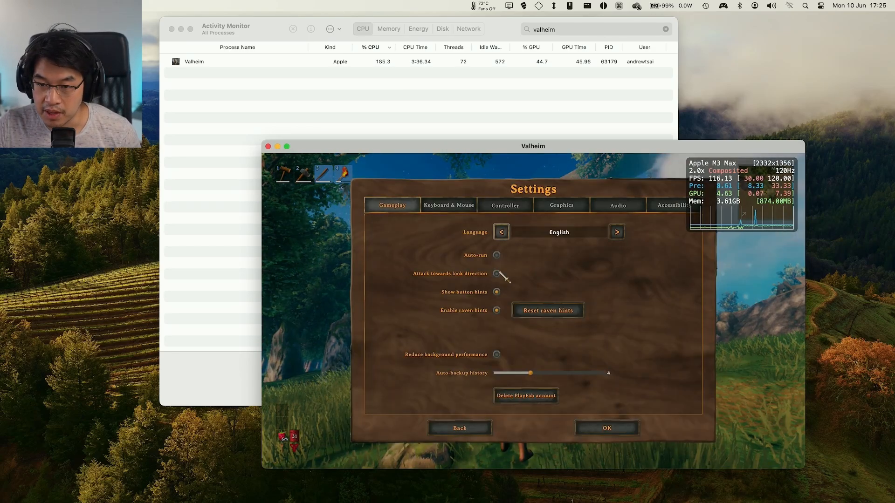
- Set Valheim's graphic mode to Quality, confirm with OK, and resume play
click(560, 205)
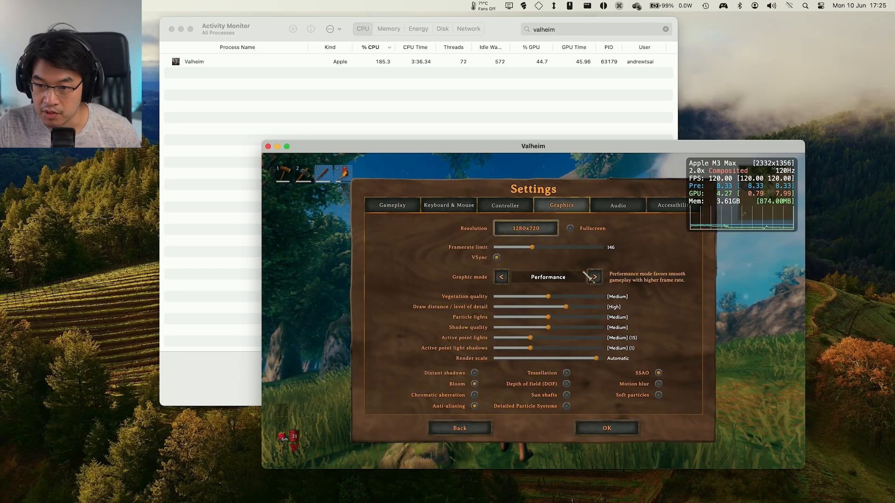
click(593, 277)
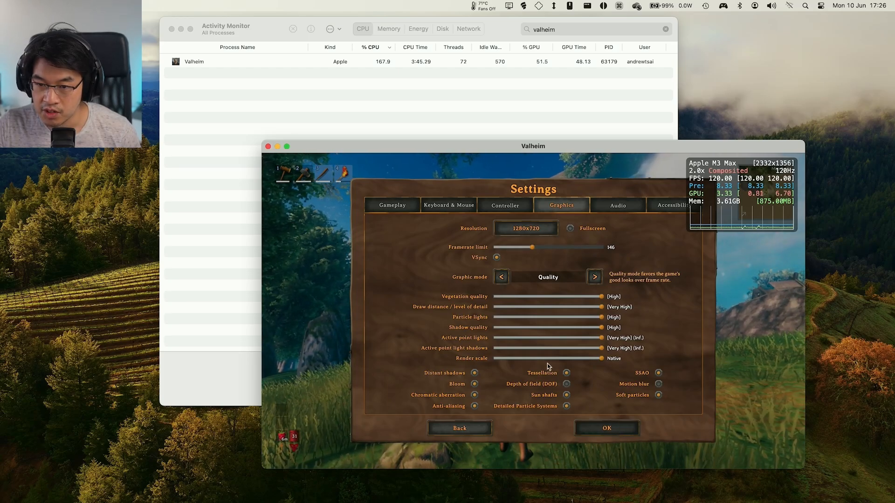
click(459, 428)
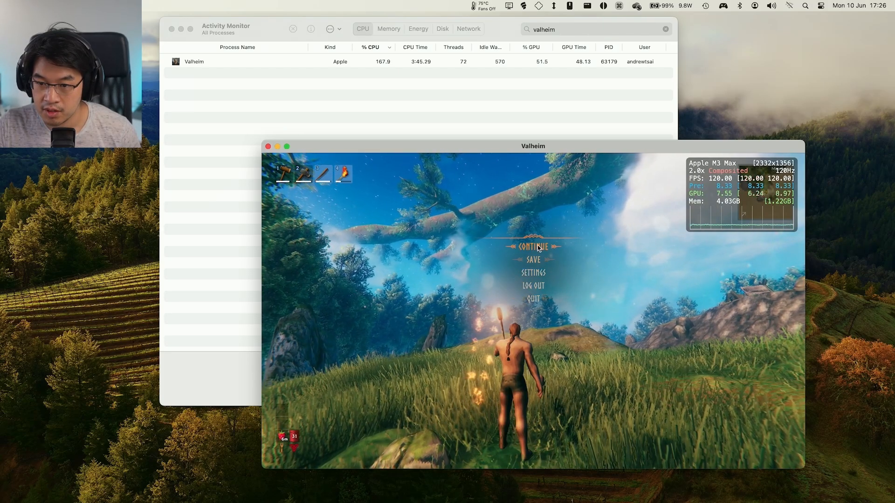
click(531, 247)
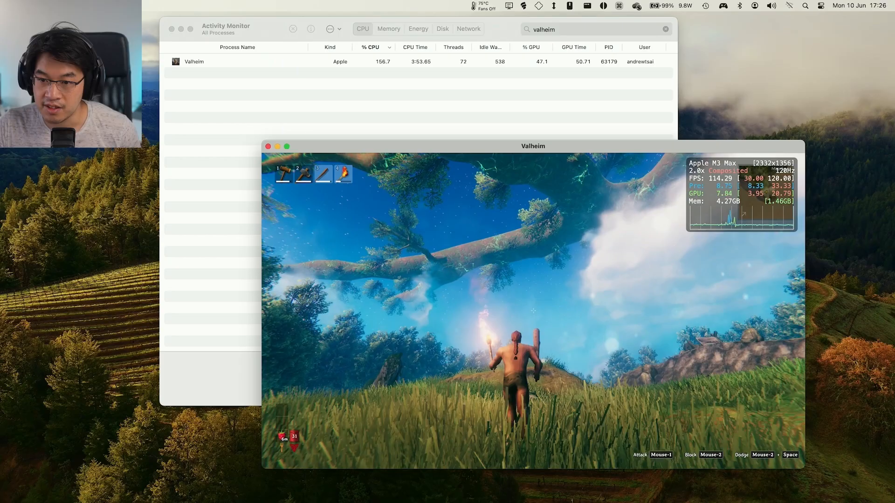